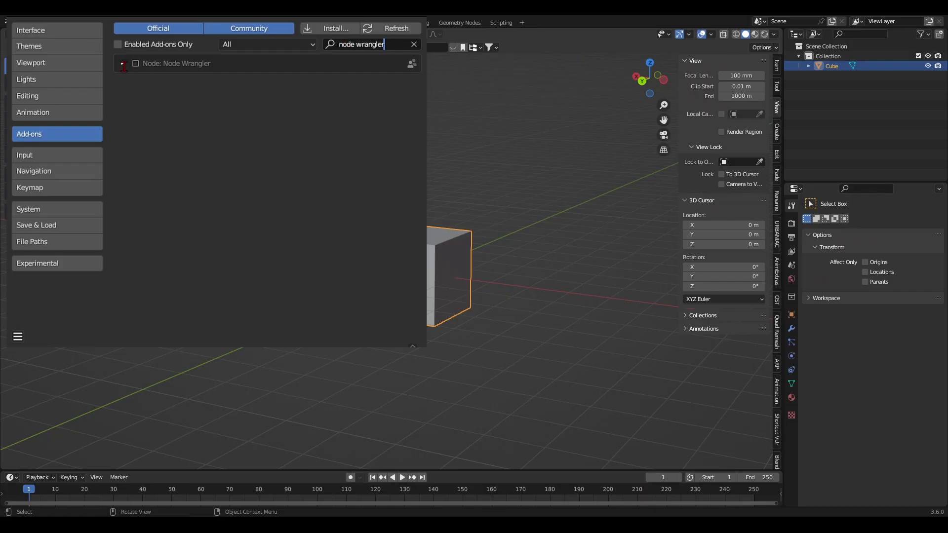
# Step: Tick the Node: Node Wrangler checkbox in the add-ons list
pyautogui.click(135, 64)
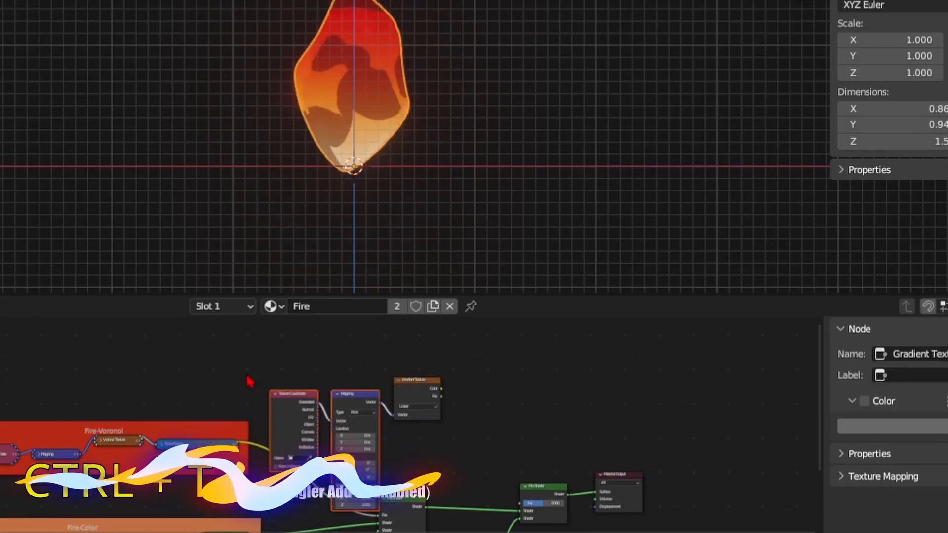
# Step: Add Texture Coordinate and Mapping nodes to the Gradient Texture with Ctrl+T
pyautogui.press('ctrl+t')
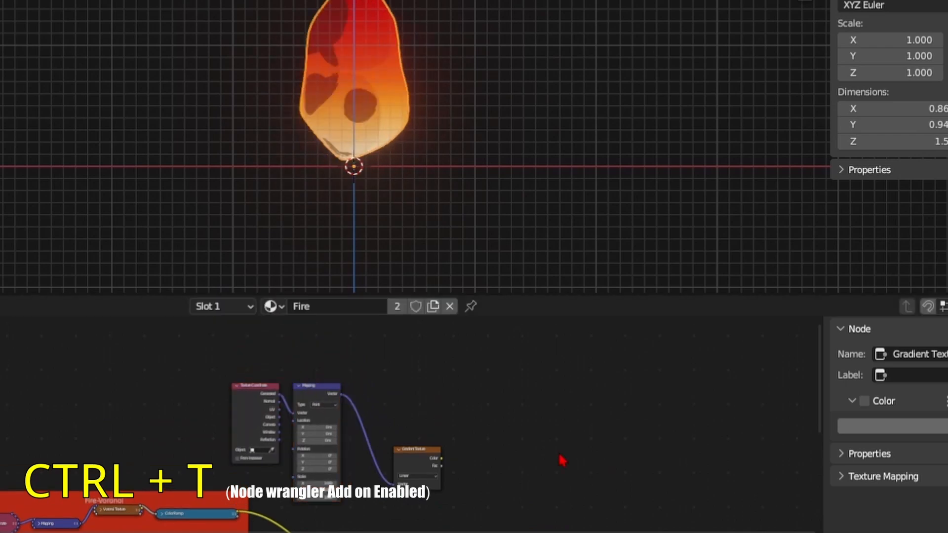
pyautogui.press('ctrl+t')
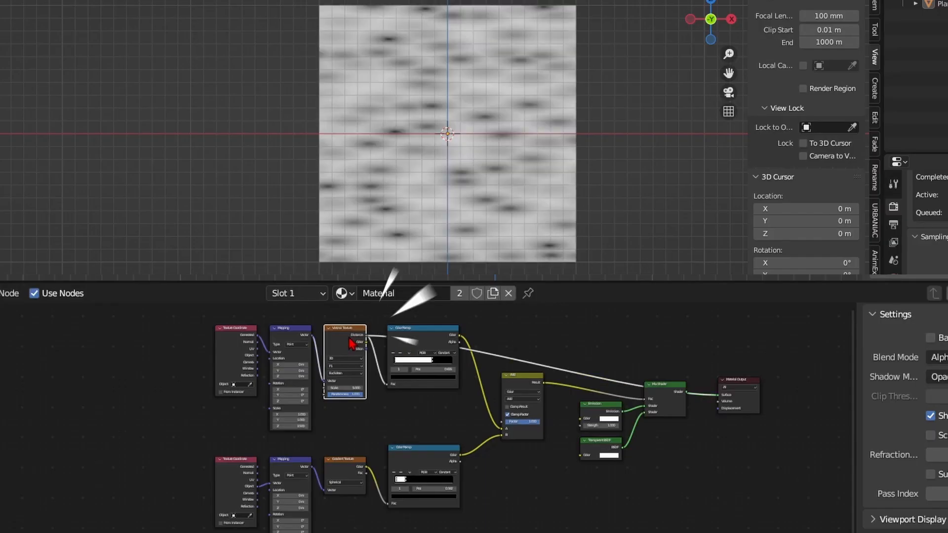
# Step: Connect the Voronoi Texture node to a viewer to preview it on the plane
pyautogui.click(421, 332)
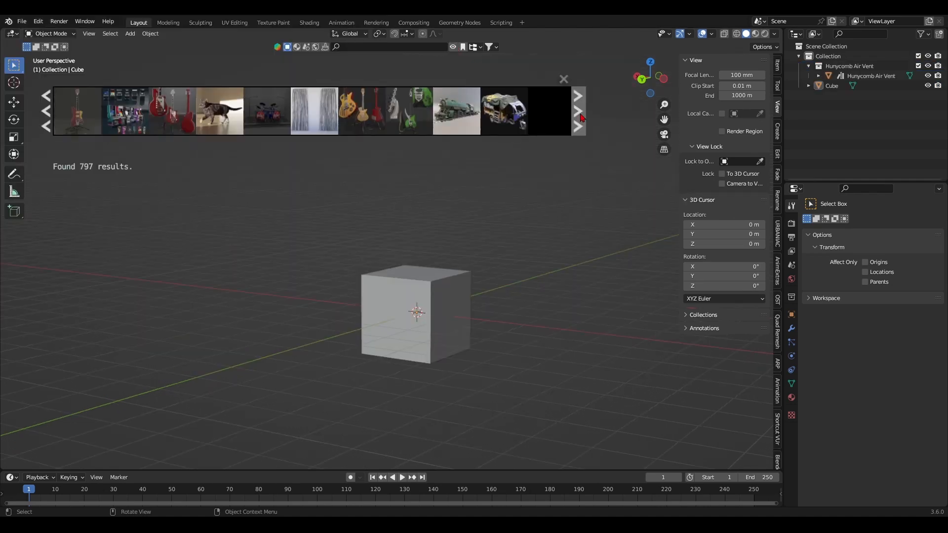
# Step: Delete the Honeycomb Air Vent and show the BlenderKit search filters
pyautogui.click(577, 110)
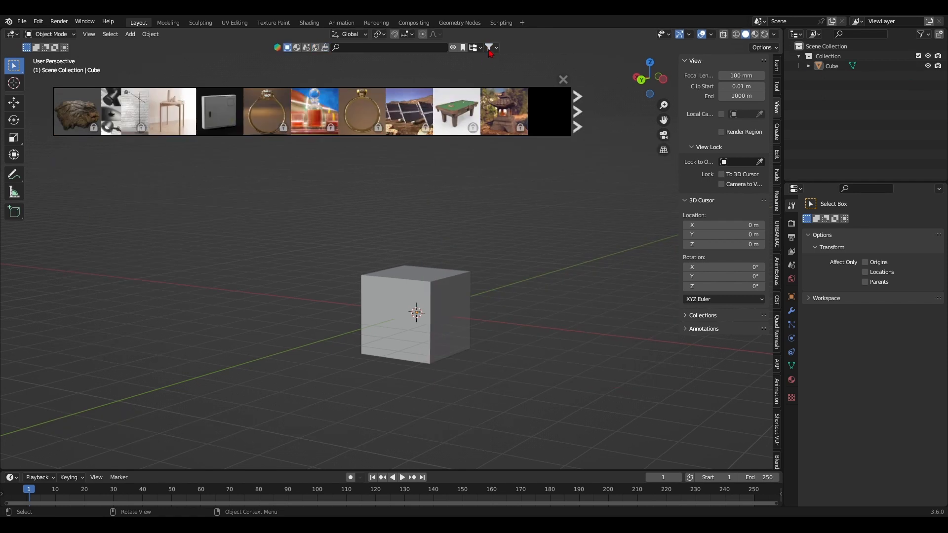
pyautogui.click(489, 48)
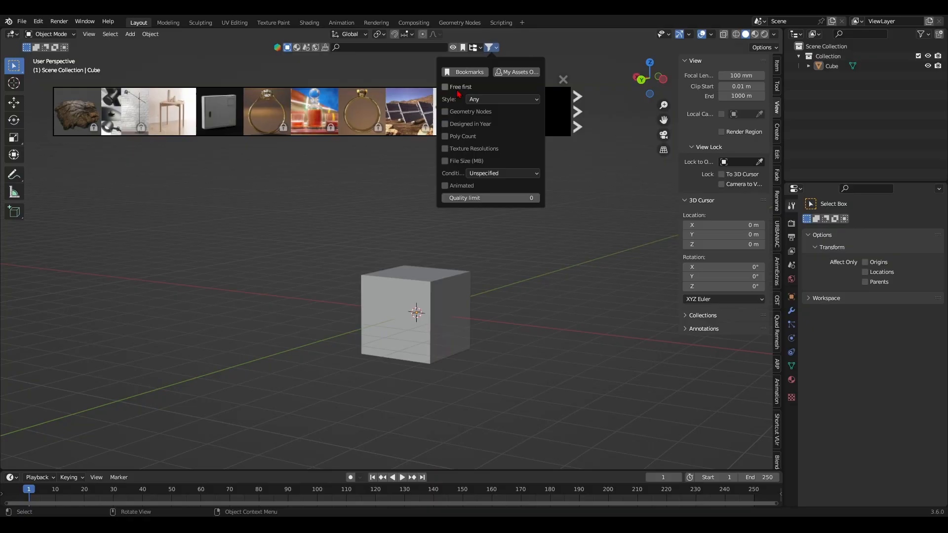
# Step: List free assets first and add stylized rocks and a locker from BlenderKit
pyautogui.click(445, 86)
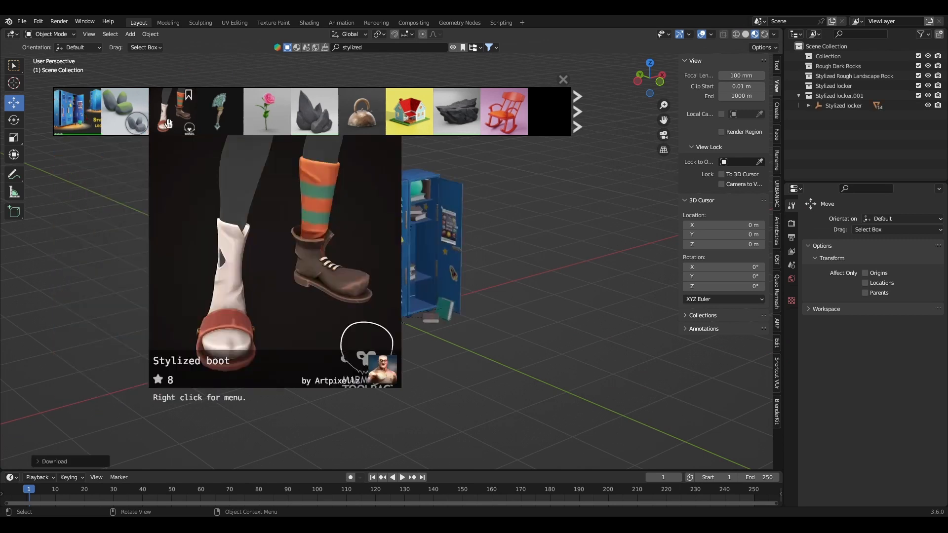
pyautogui.click(313, 111)
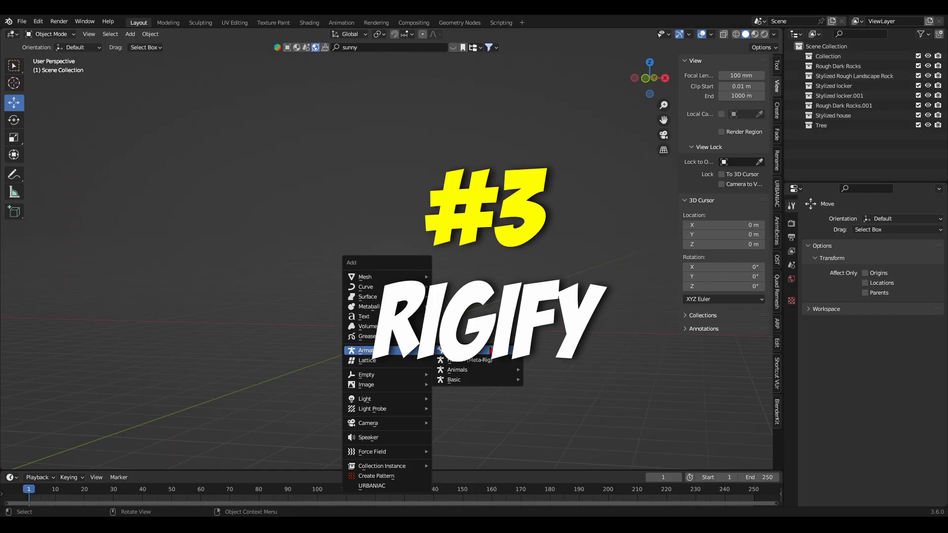
# Step: Add a Human (Meta-Rig) armature and switch to Edit Mode
pyautogui.click(468, 360)
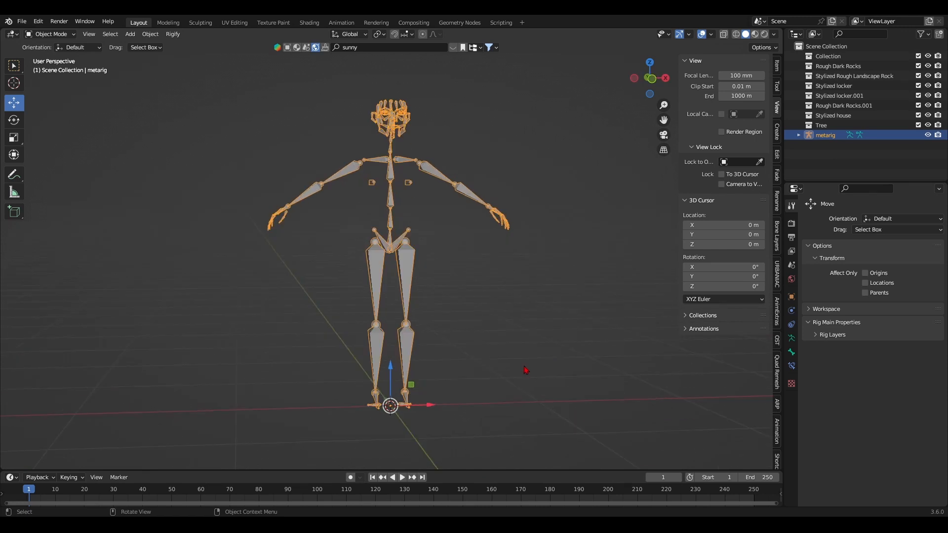
pyautogui.press('Tab')
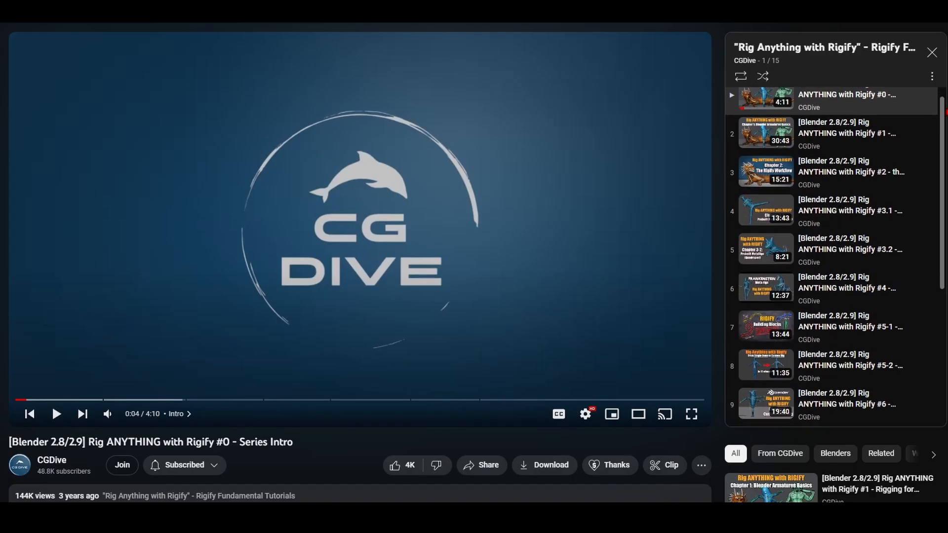
pyautogui.scroll(-3)
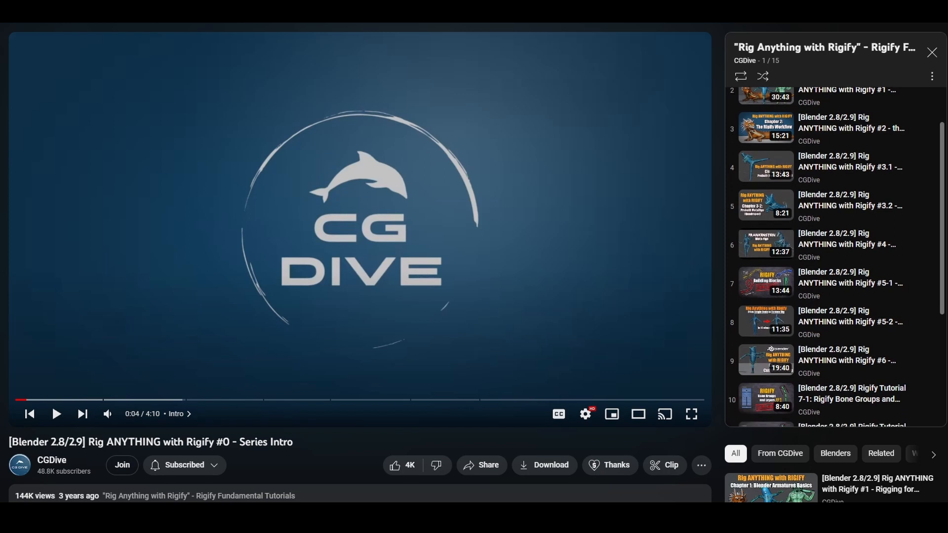
pyautogui.scroll(-3)
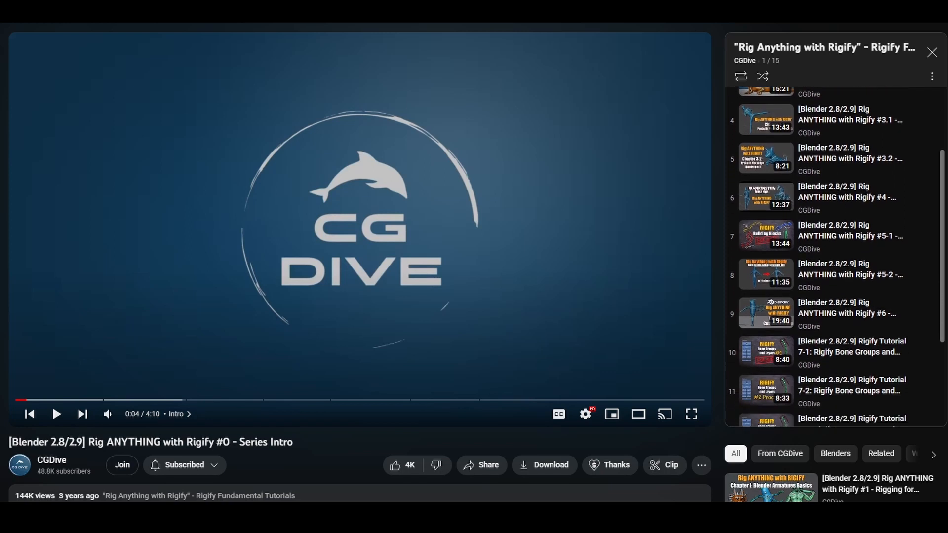
pyautogui.scroll(-3)
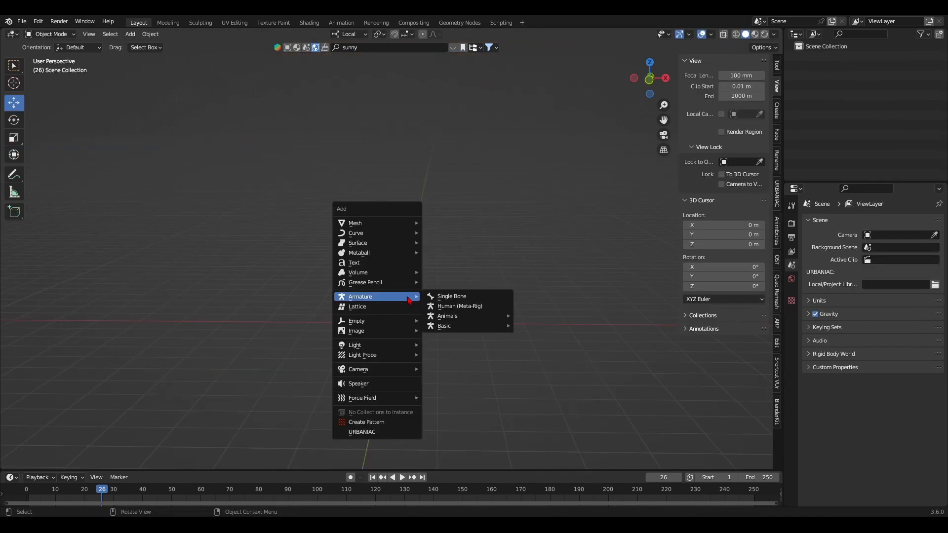
# Step: Pick a meta-rig from the Armature submenu in the empty scene
pyautogui.click(460, 306)
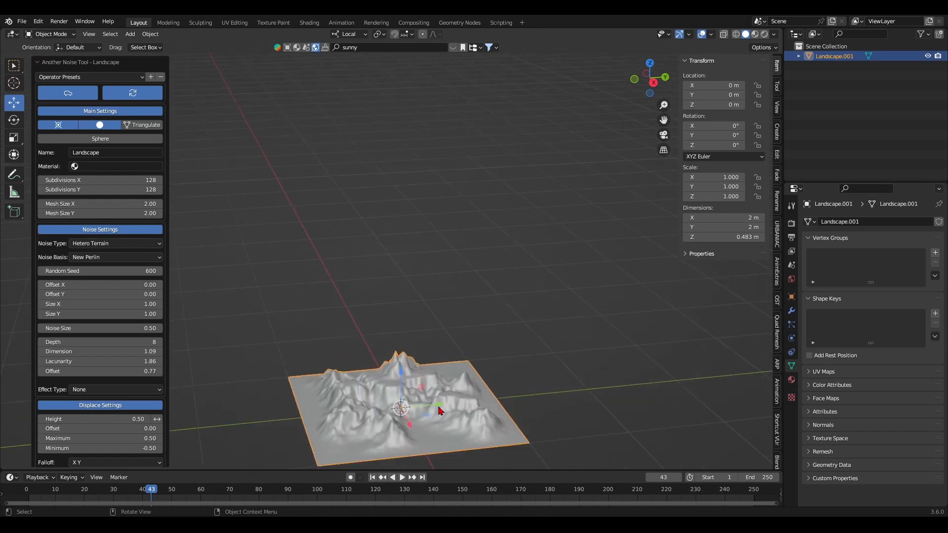
# Step: Set the landscape's Noise Type to Slick Rock and Basis to Voronoi Crackle
pyautogui.click(90, 77)
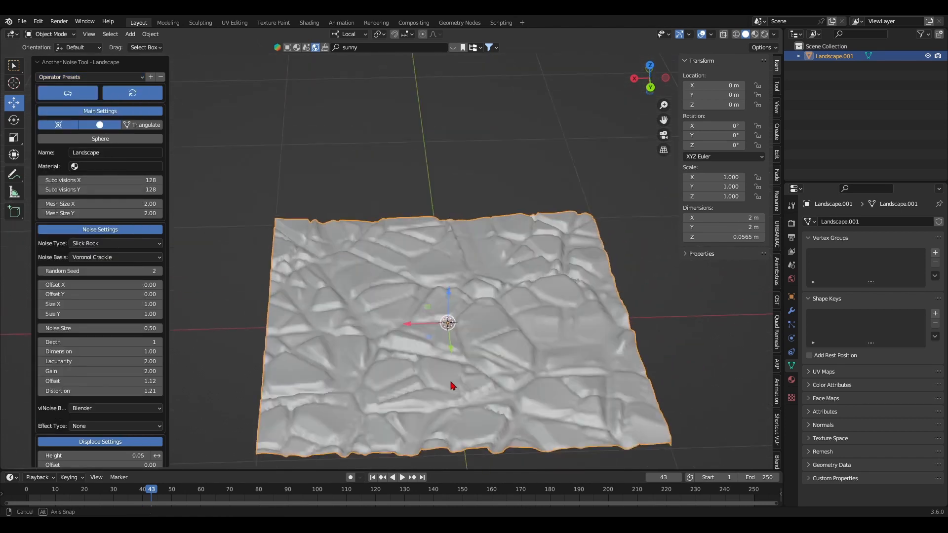
pyautogui.click(115, 243)
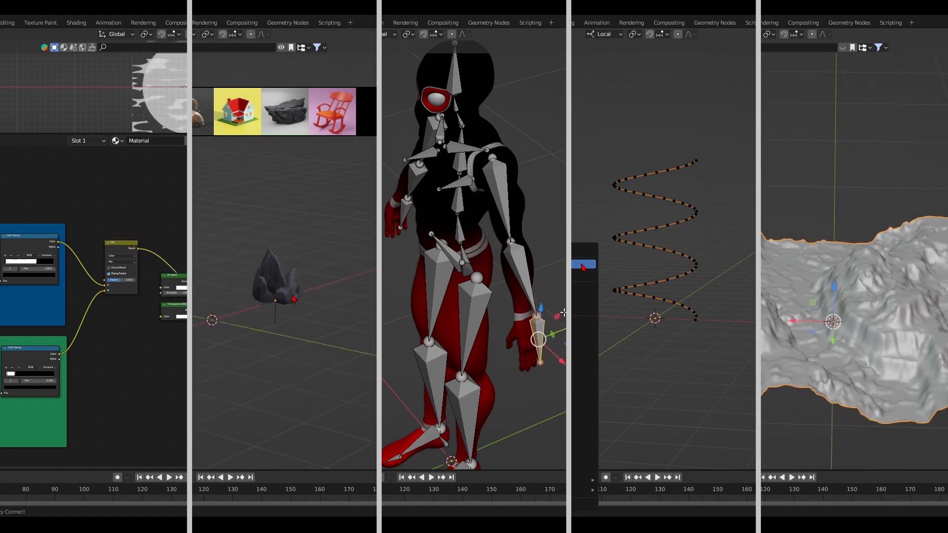
pyautogui.click(237, 111)
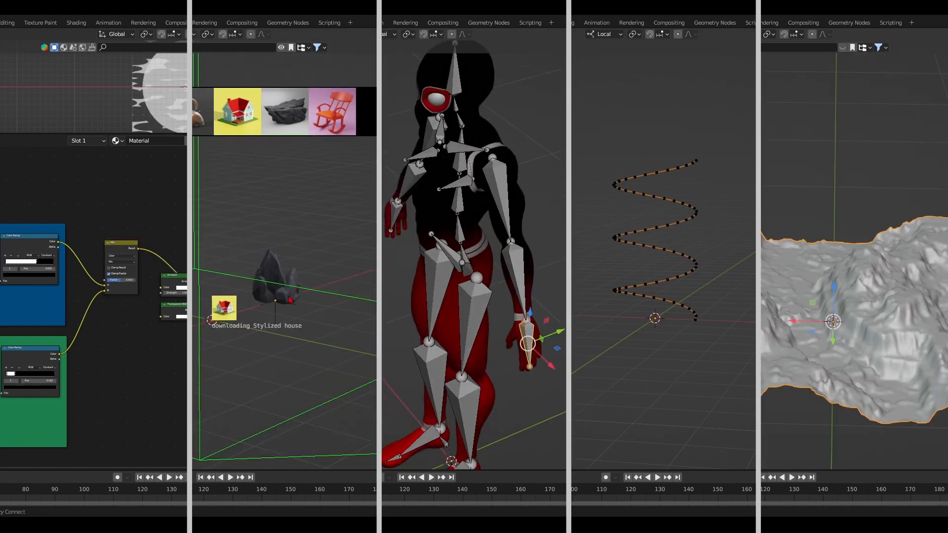